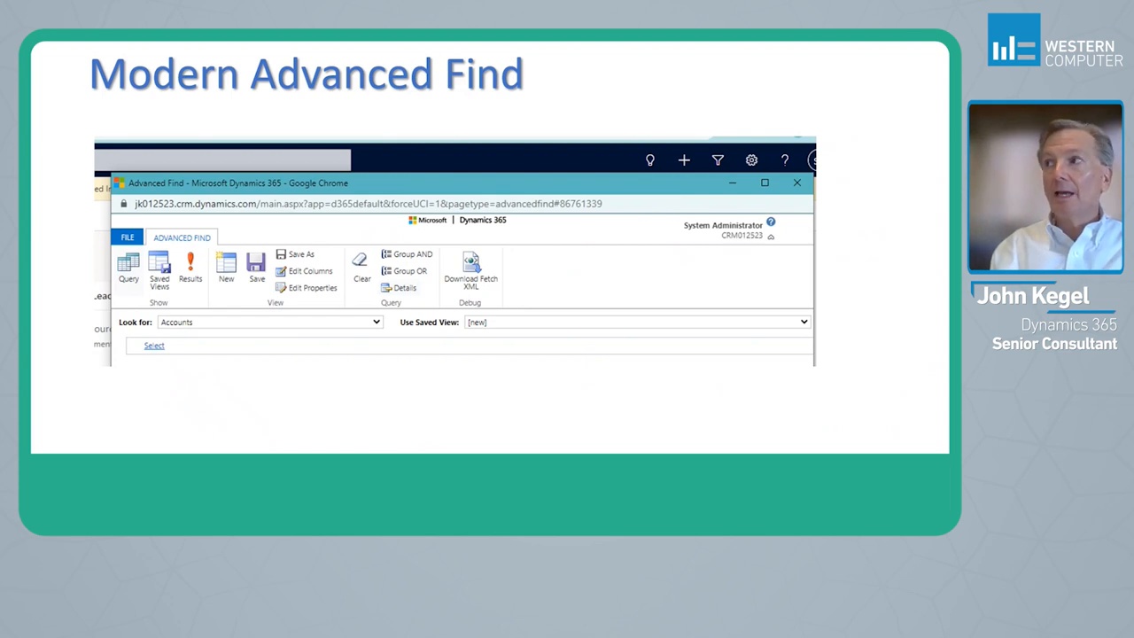
{"action": "mouse_move", "coordinate": [676, 155]}
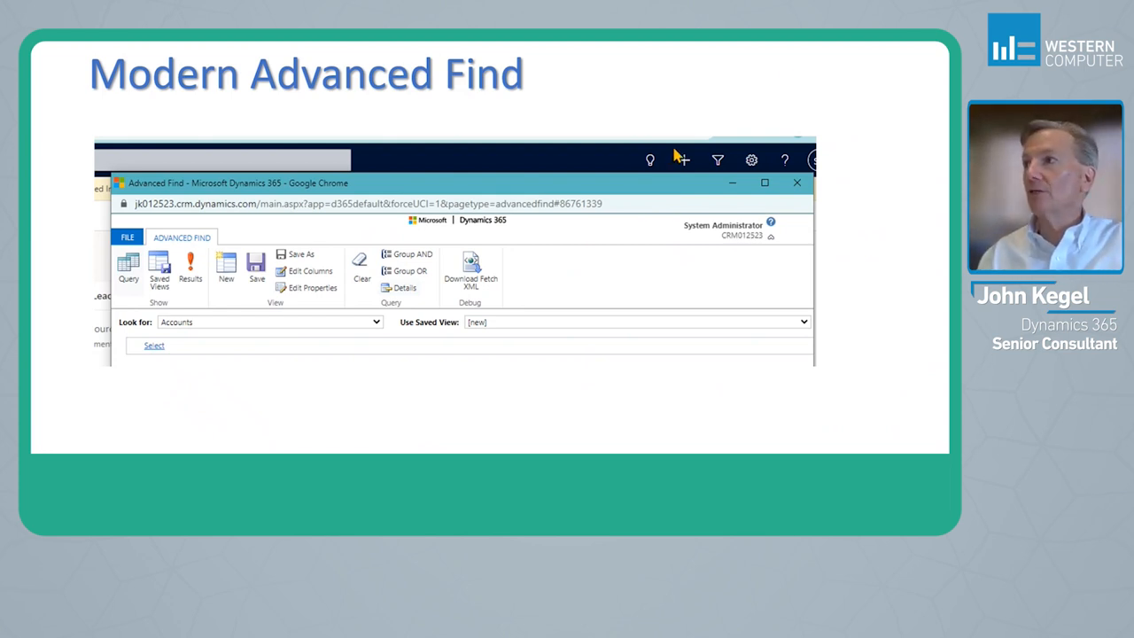
{"action": "mouse_move", "coordinate": [695, 164]}
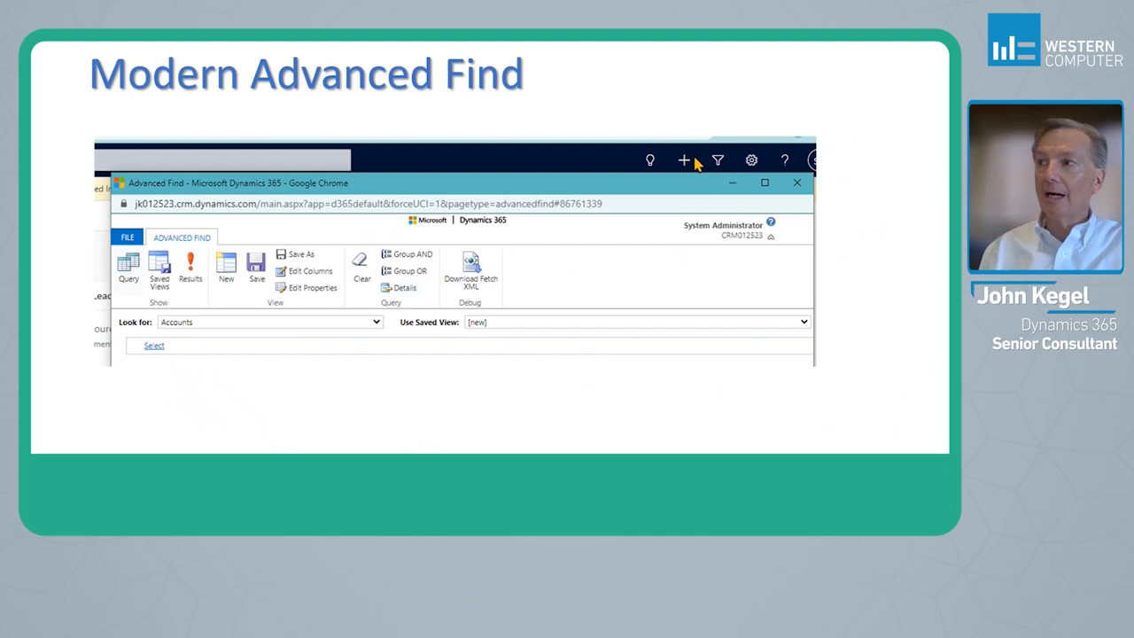
{"action": "mouse_move", "coordinate": [723, 153]}
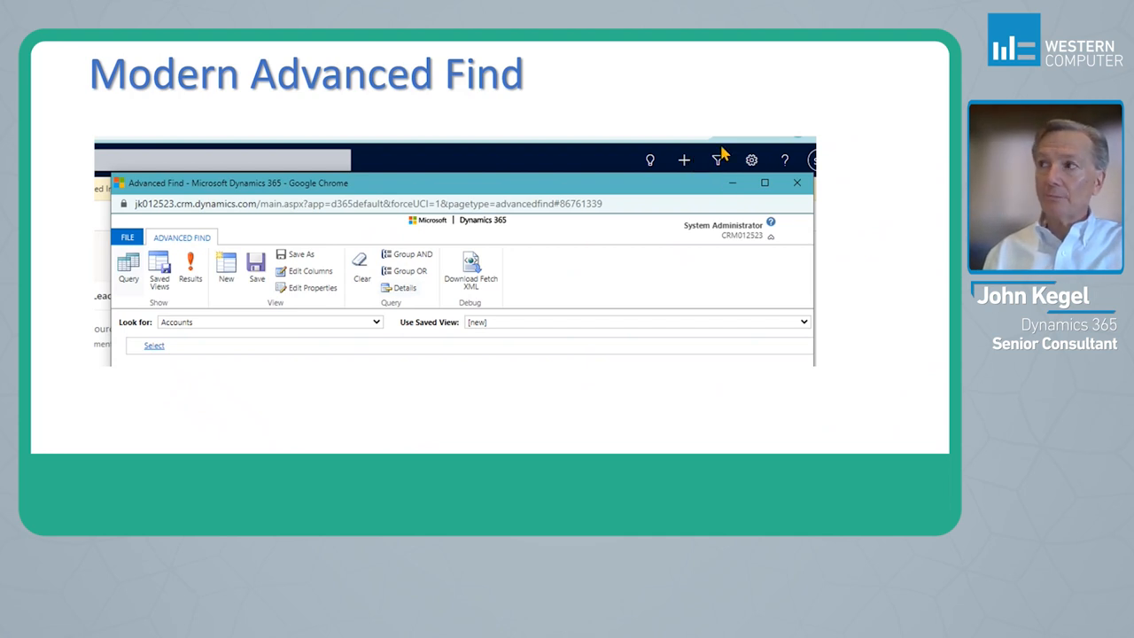
{"action": "mouse_move", "coordinate": [719, 170]}
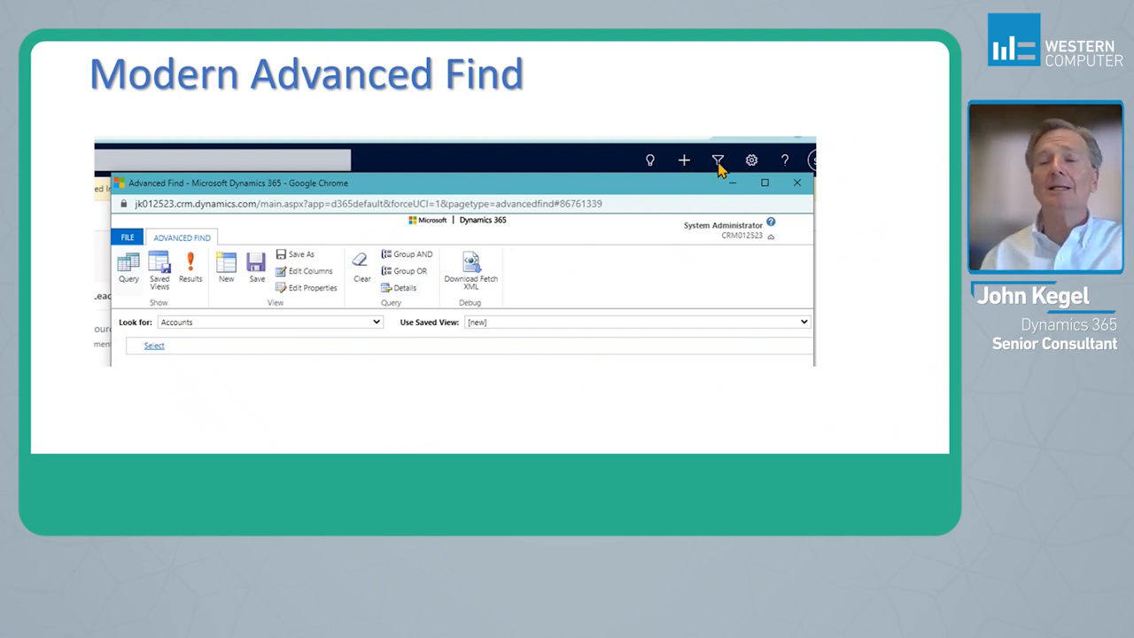
{"action": "mouse_move", "coordinate": [255, 251]}
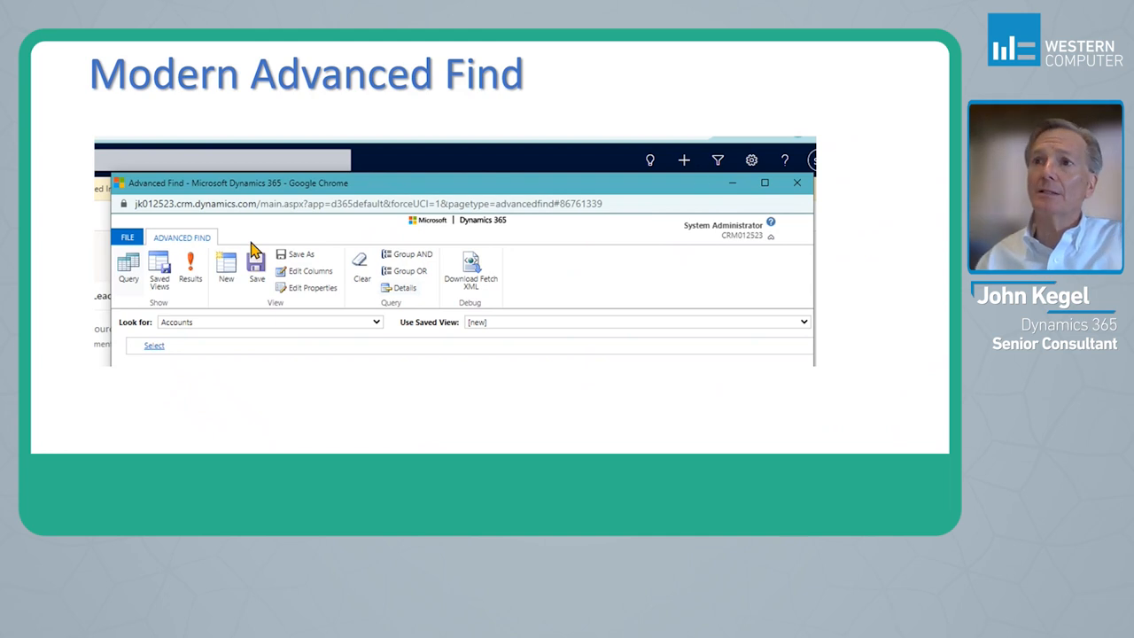
{"action": "mouse_move", "coordinate": [229, 339]}
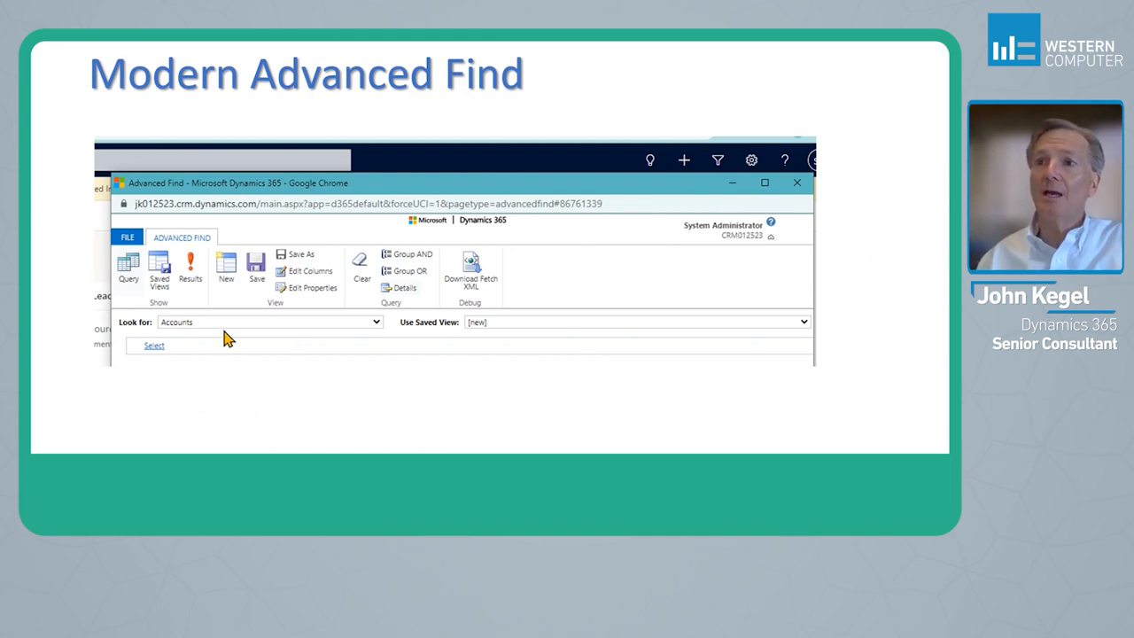
{"action": "mouse_move", "coordinate": [177, 331]}
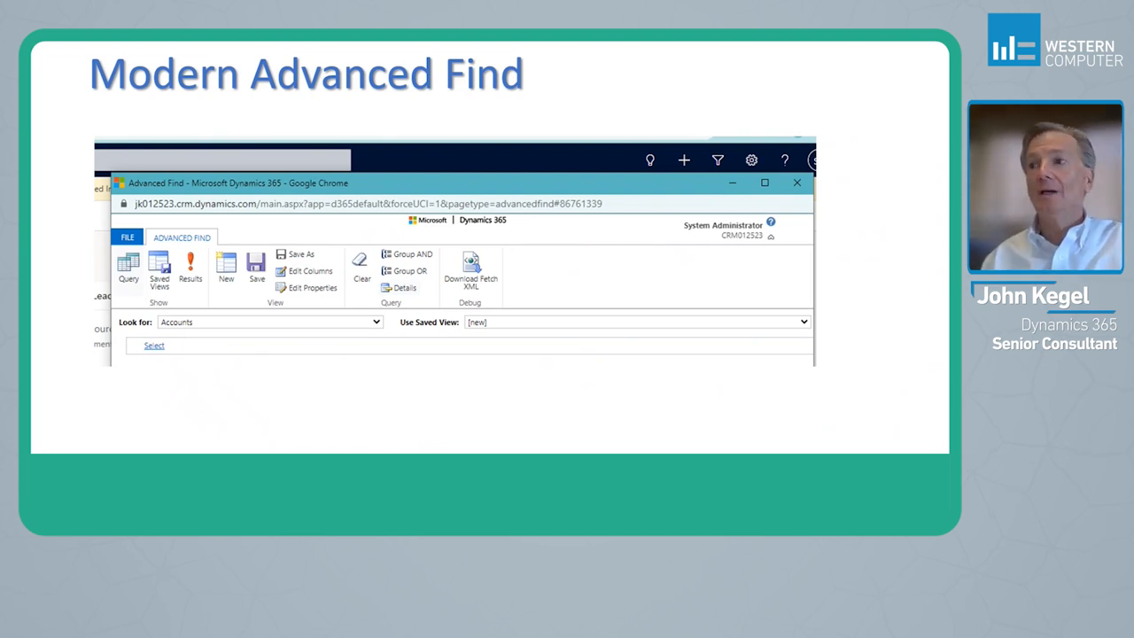
{"action": "mouse_move", "coordinate": [434, 332]}
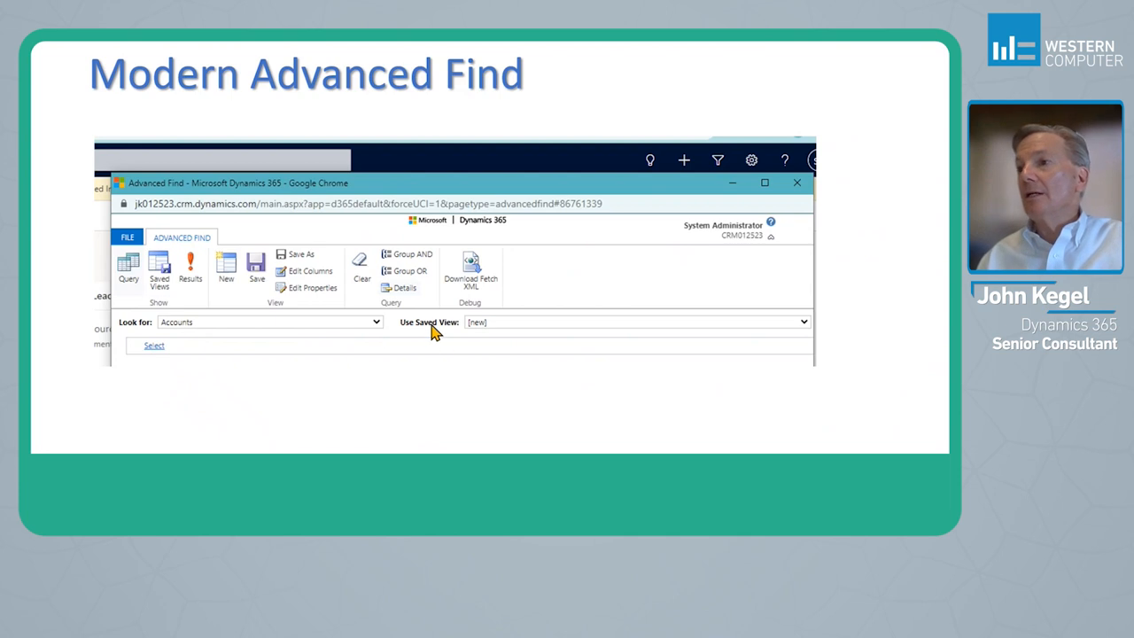
{"action": "mouse_move", "coordinate": [594, 330]}
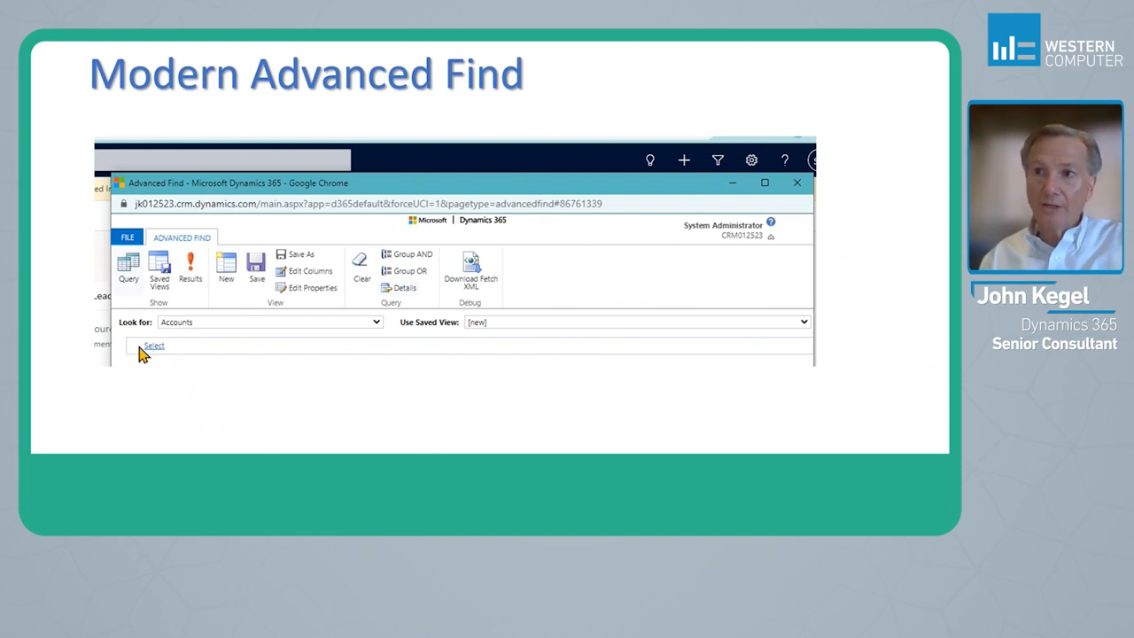
{"action": "mouse_move", "coordinate": [252, 357]}
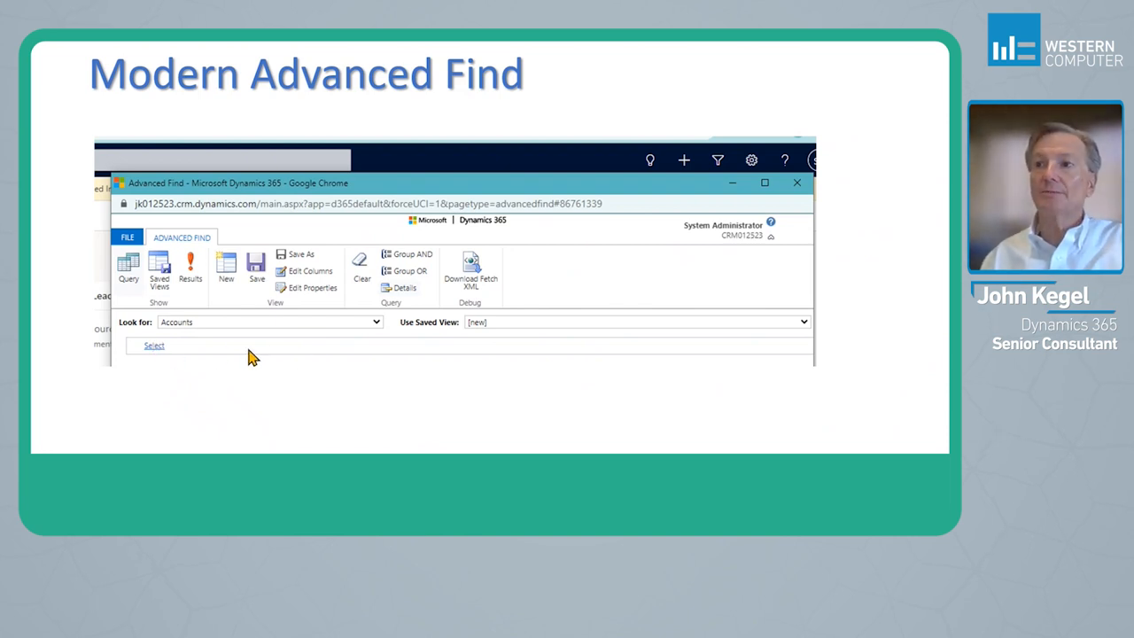
{"action": "mouse_move", "coordinate": [304, 278]}
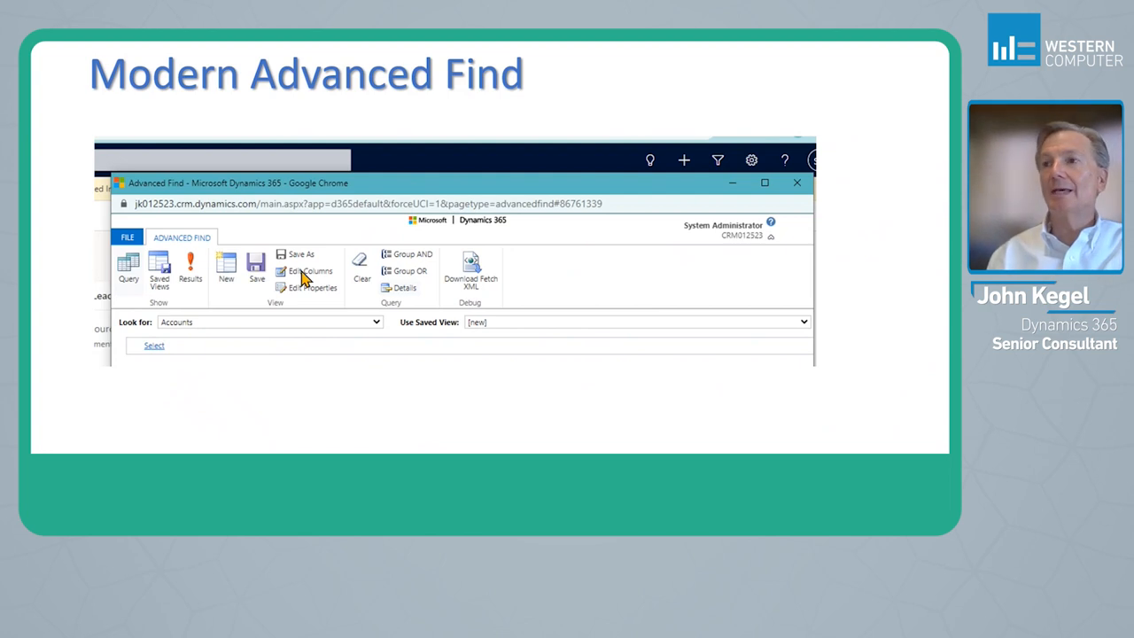
{"action": "mouse_move", "coordinate": [288, 256]}
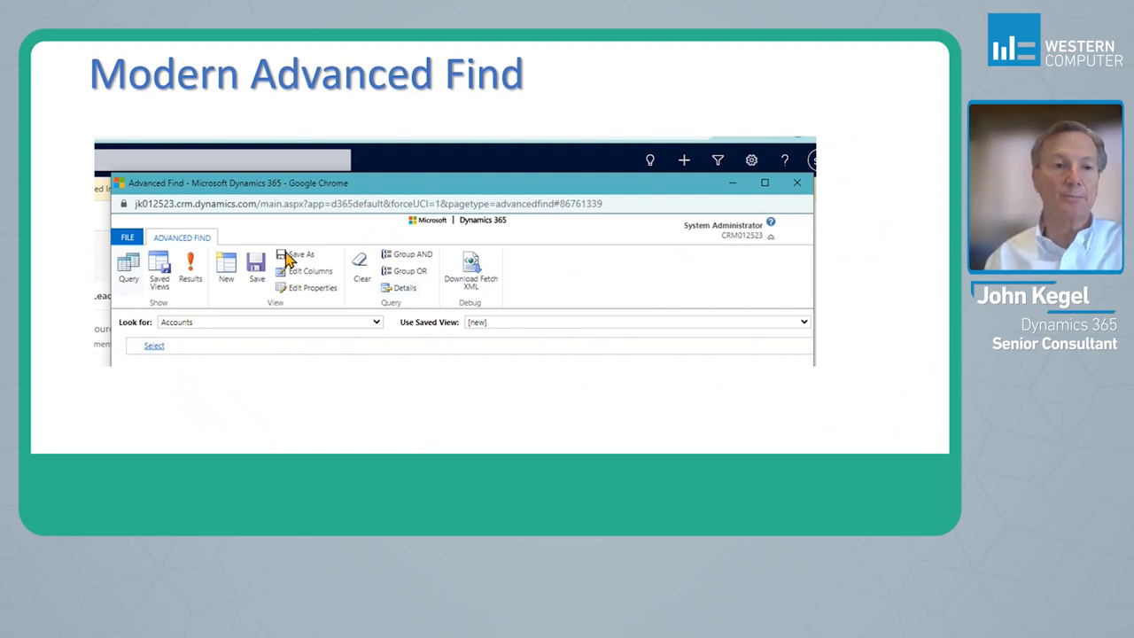
{"action": "mouse_move", "coordinate": [407, 339]}
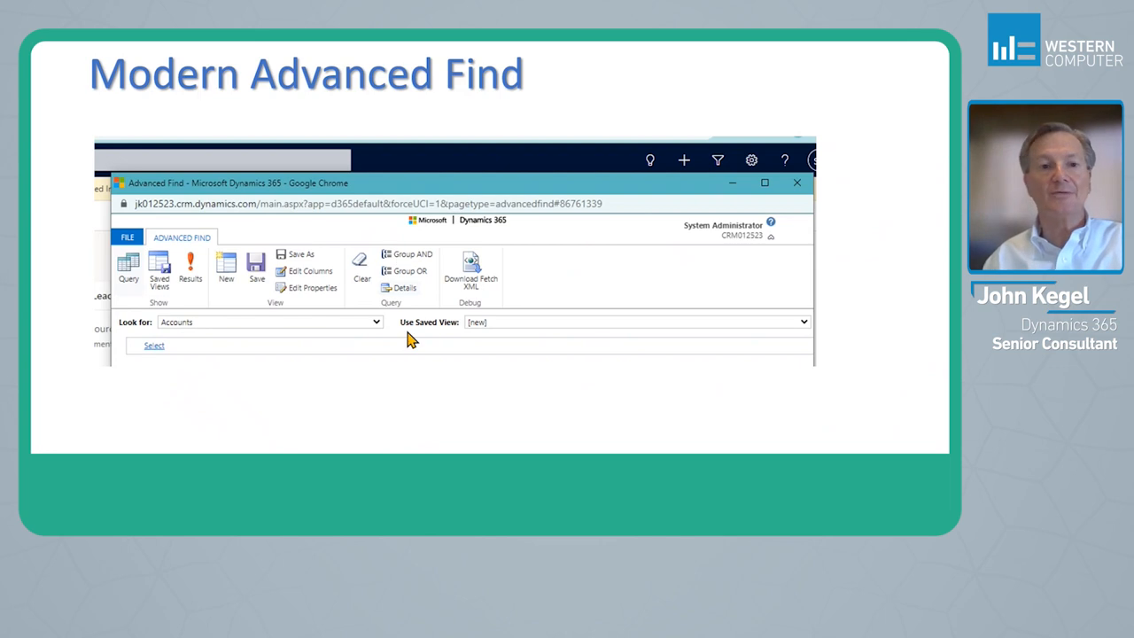
{"action": "mouse_move", "coordinate": [508, 281]}
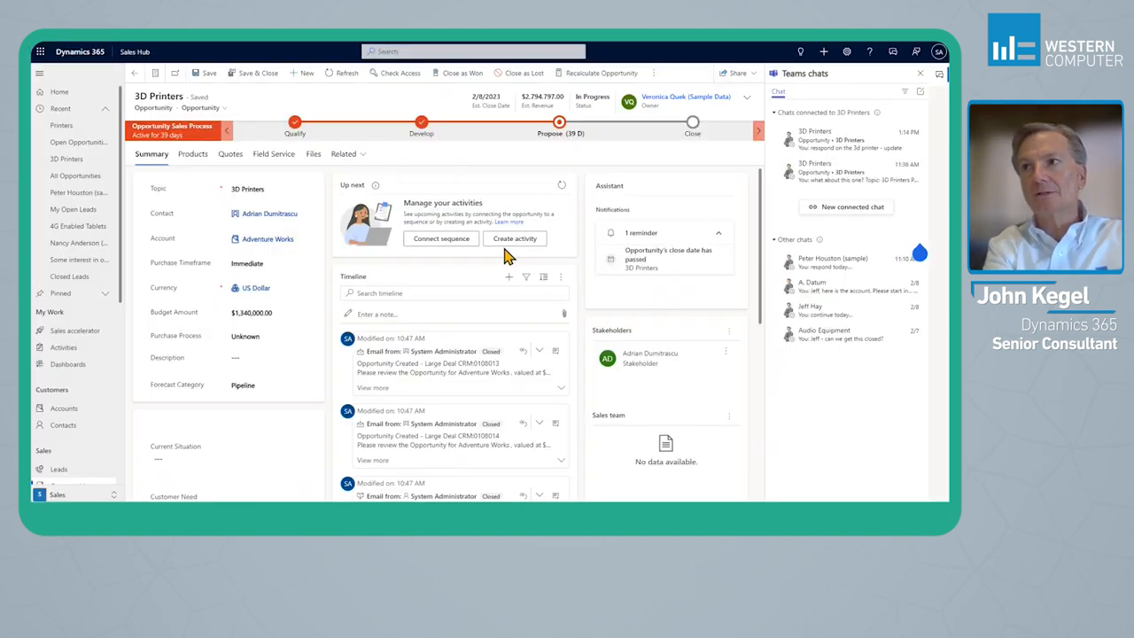
- From the search box, start an advanced filter search on the Opportunities table
{"action": "left_click", "coordinate": [472, 52]}
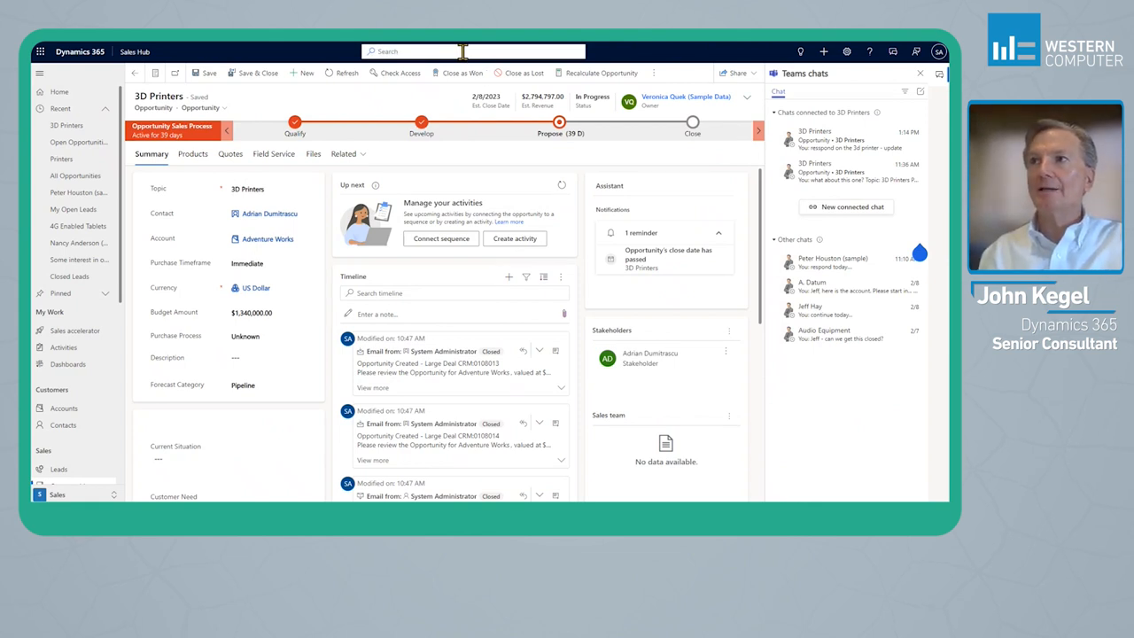
{"action": "left_click", "coordinate": [472, 51]}
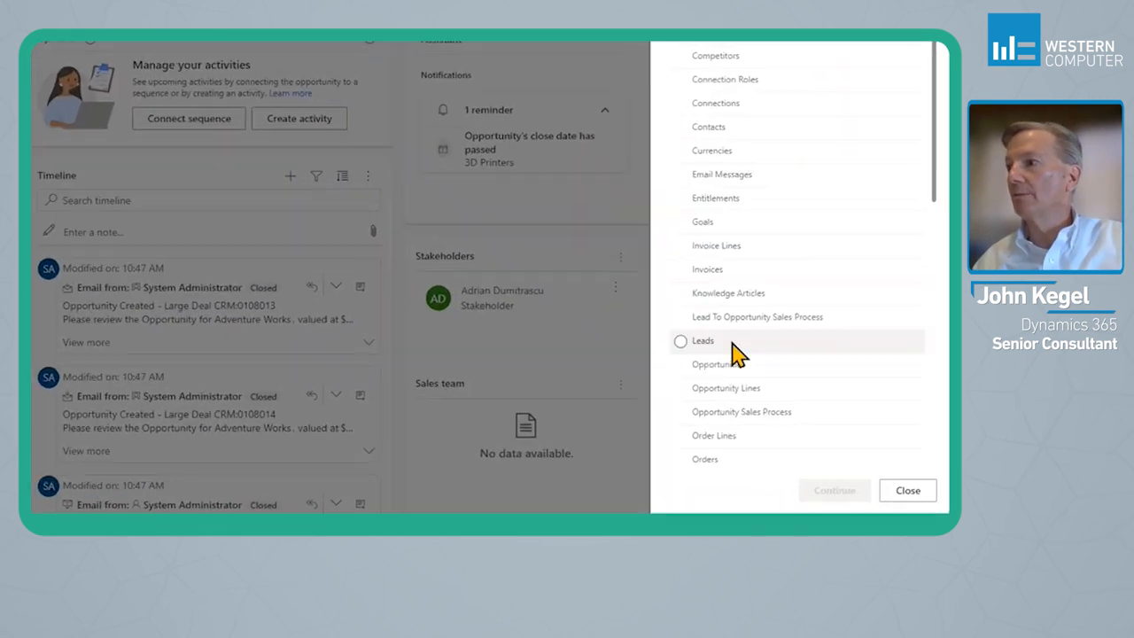
{"action": "left_click", "coordinate": [708, 364]}
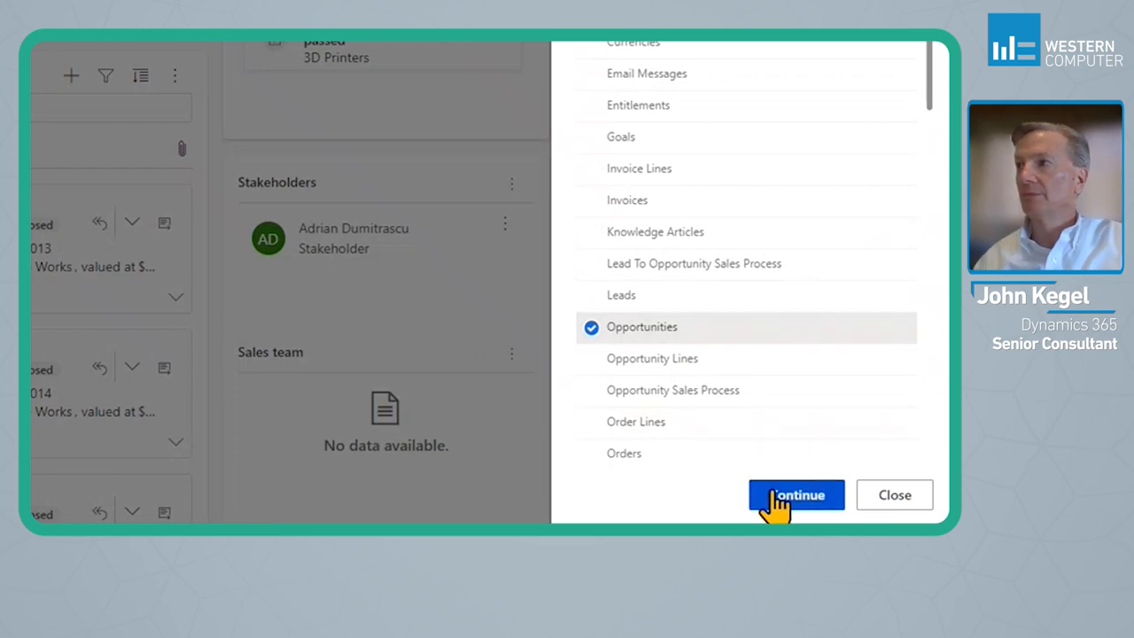
{"action": "left_click", "coordinate": [795, 494]}
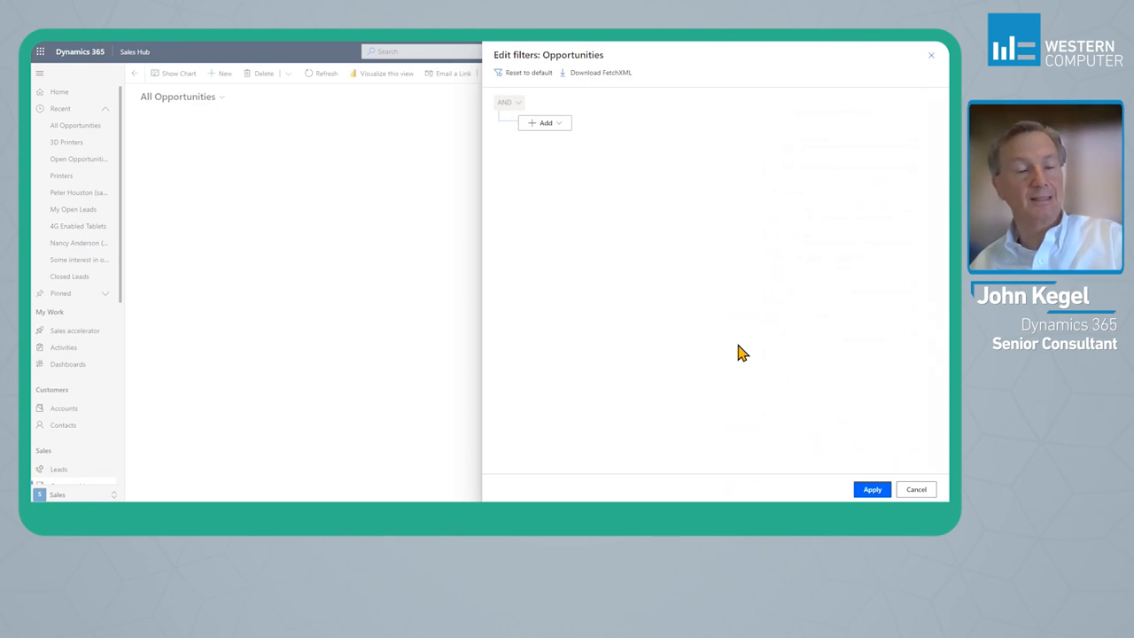
{"action": "mouse_move", "coordinate": [509, 208]}
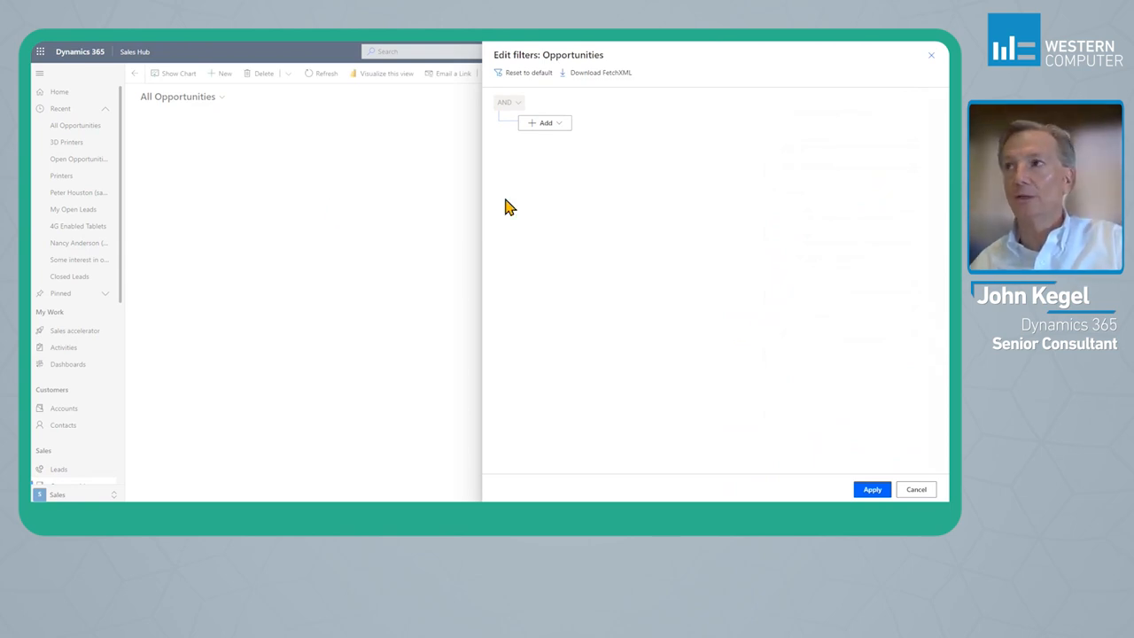
{"action": "mouse_move", "coordinate": [562, 131]}
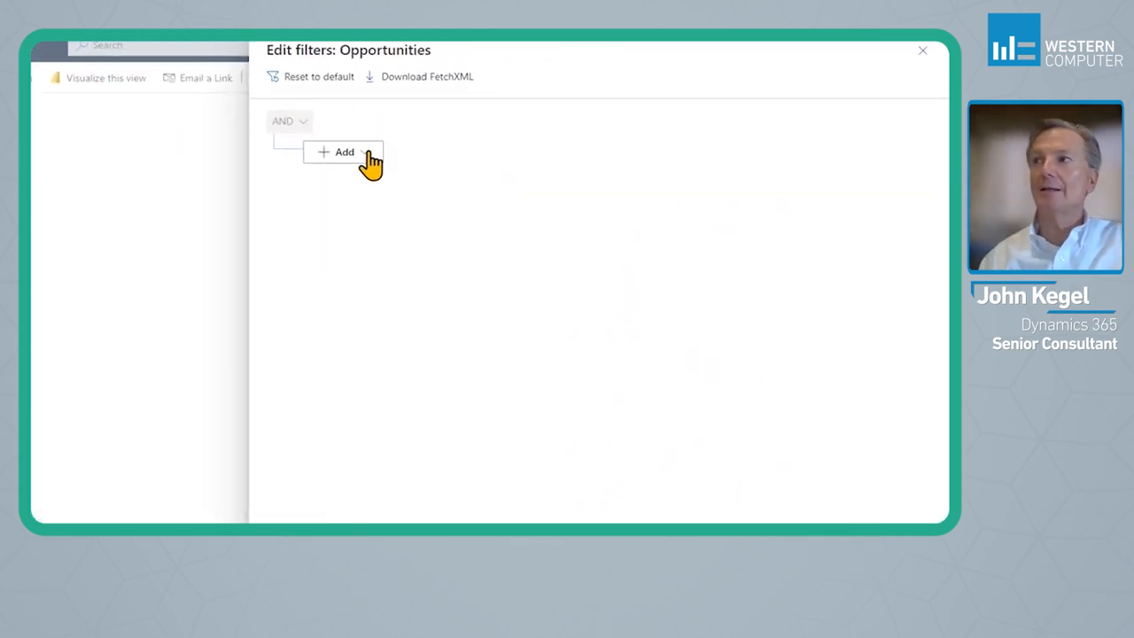
- Add a filter row on Est. Revenue, greater than 25,000
{"action": "left_click", "coordinate": [344, 151]}
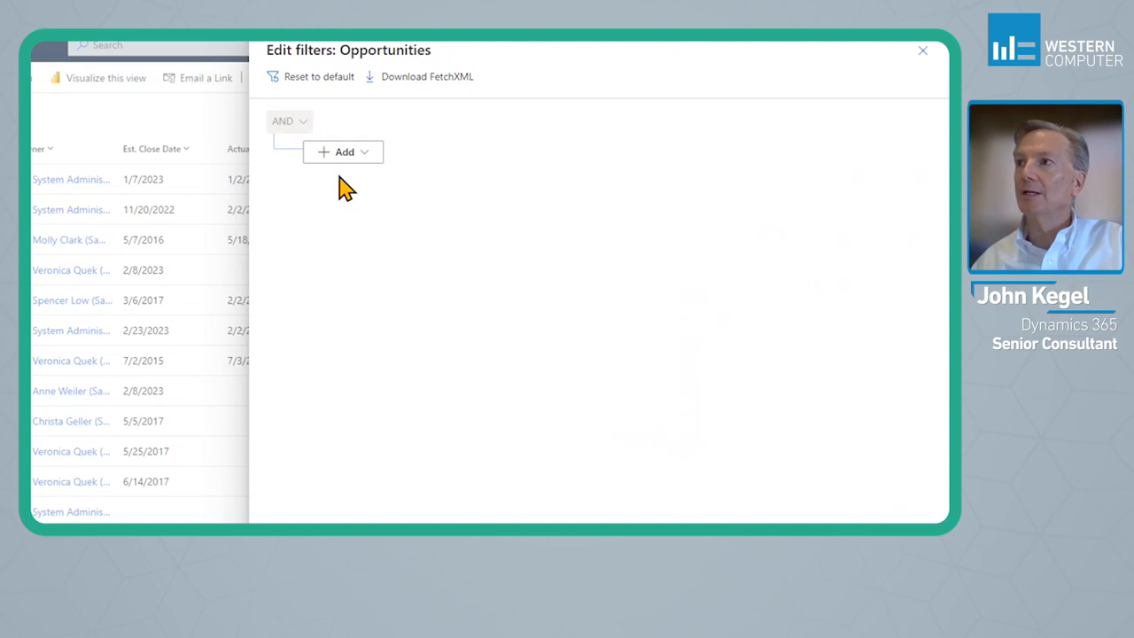
{"action": "mouse_move", "coordinate": [363, 177]}
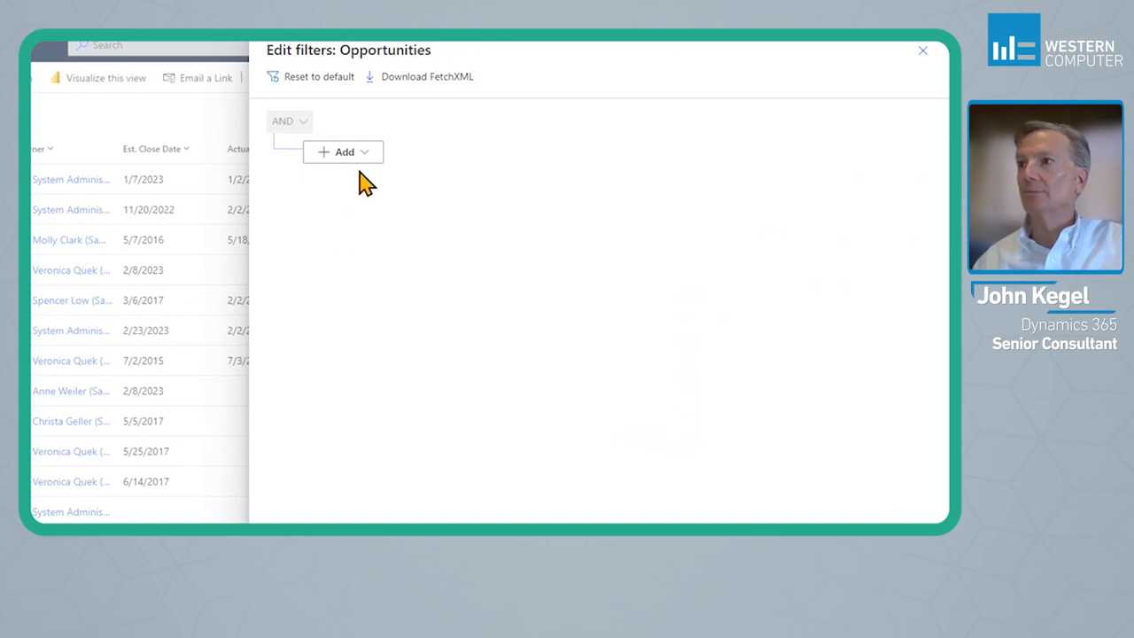
{"action": "left_click", "coordinate": [342, 151]}
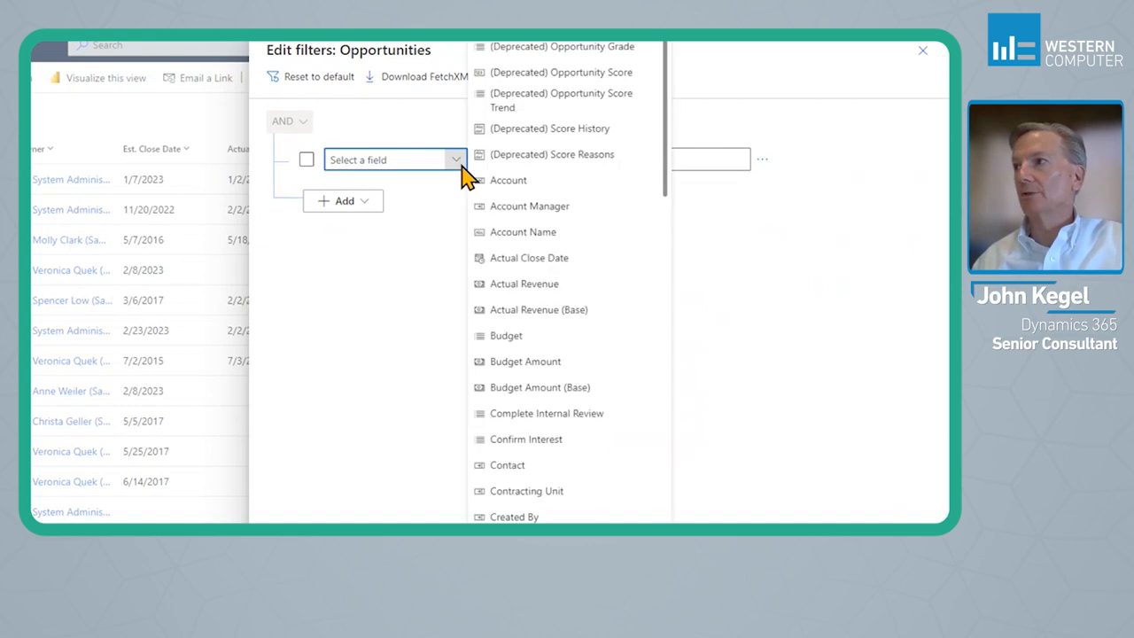
{"action": "scroll", "scroll_direction": "down", "scroll_amount": 3}
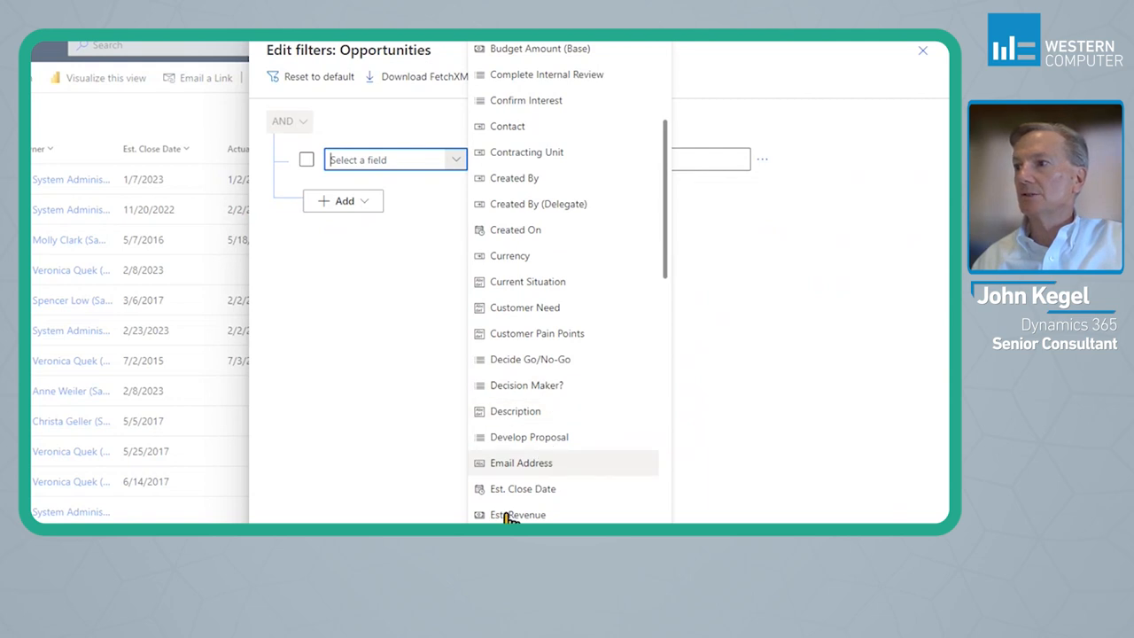
{"action": "left_click", "coordinate": [518, 515]}
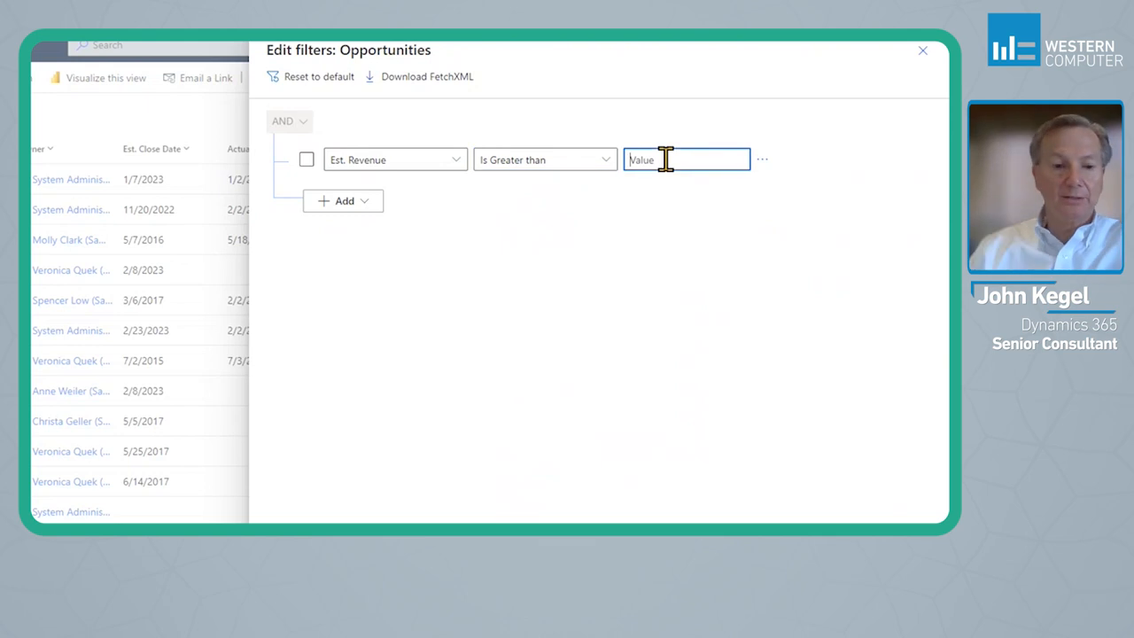
{"action": "type", "text": "2500"}
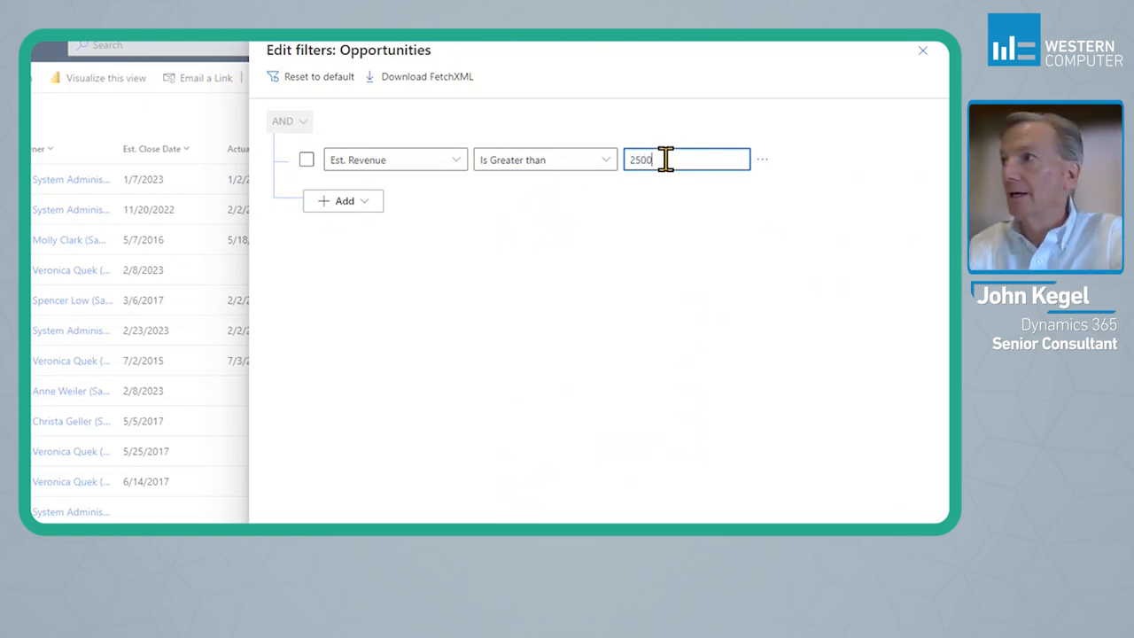
{"action": "type", "text": "0"}
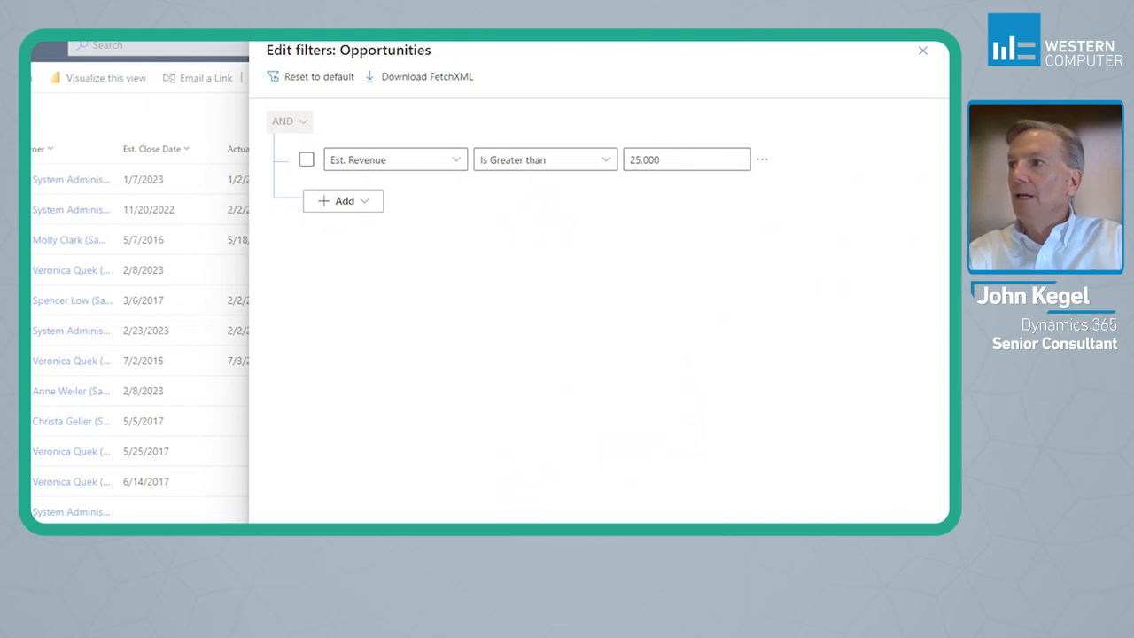
{"action": "left_click", "coordinate": [342, 200]}
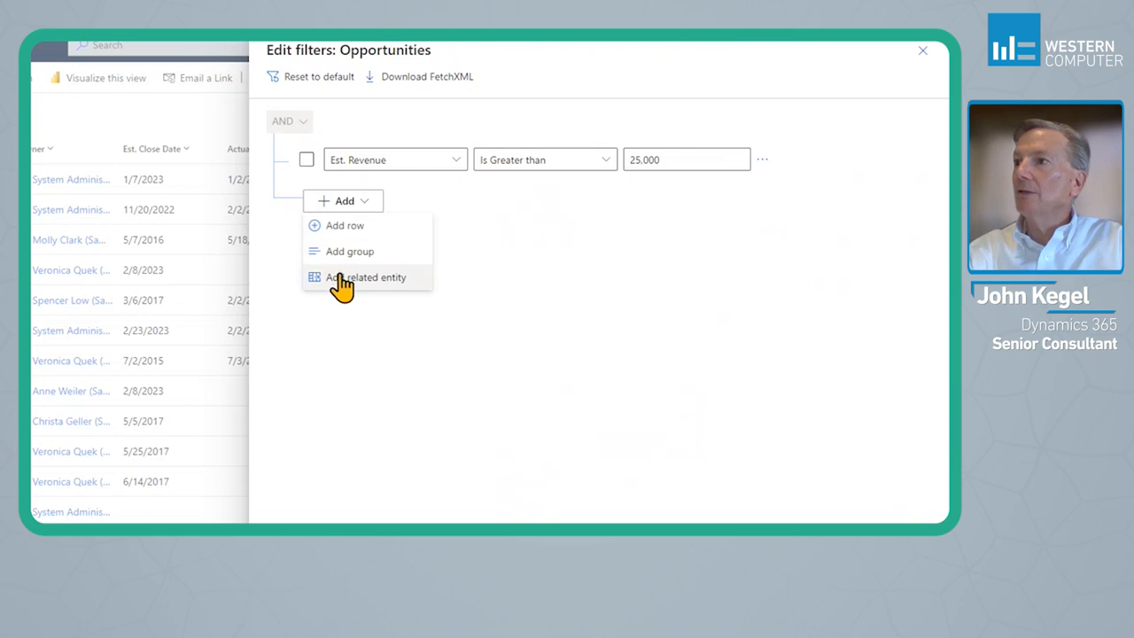
{"action": "mouse_move", "coordinate": [368, 292]}
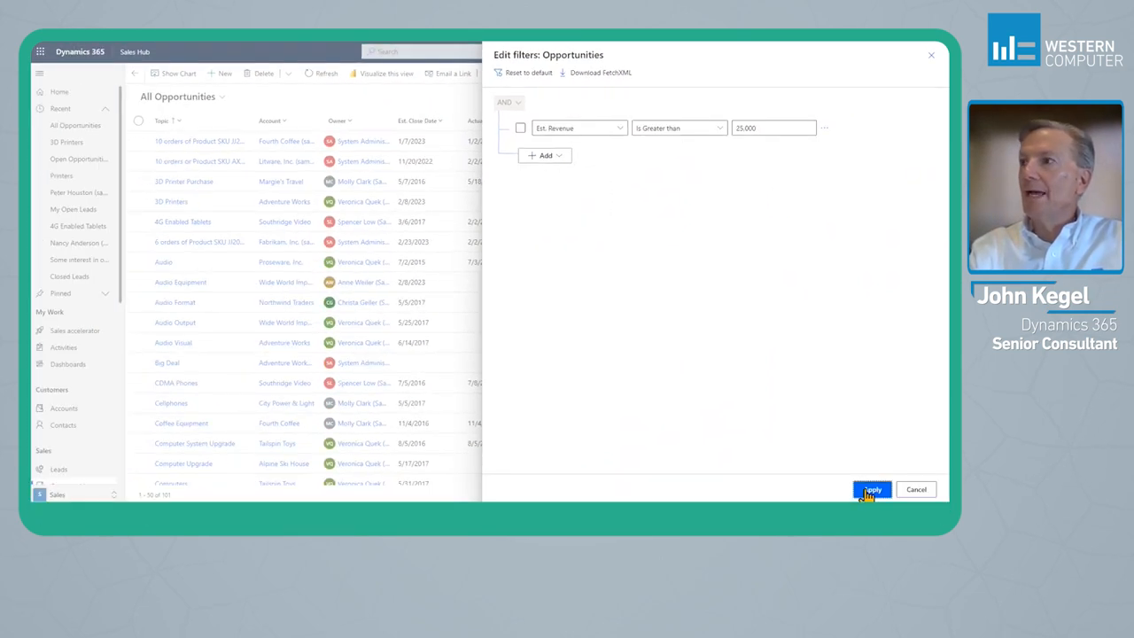
- Apply the Est. Revenue filter so All Opportunities reloads showing 78 records
{"action": "left_click", "coordinate": [871, 489]}
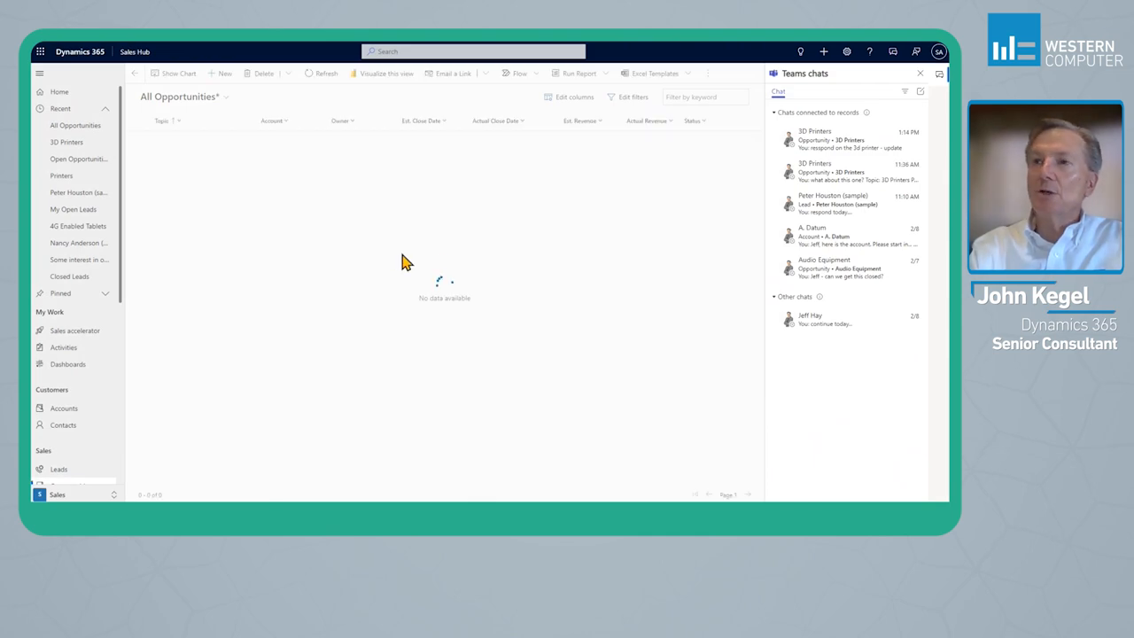
{"action": "mouse_move", "coordinate": [397, 259]}
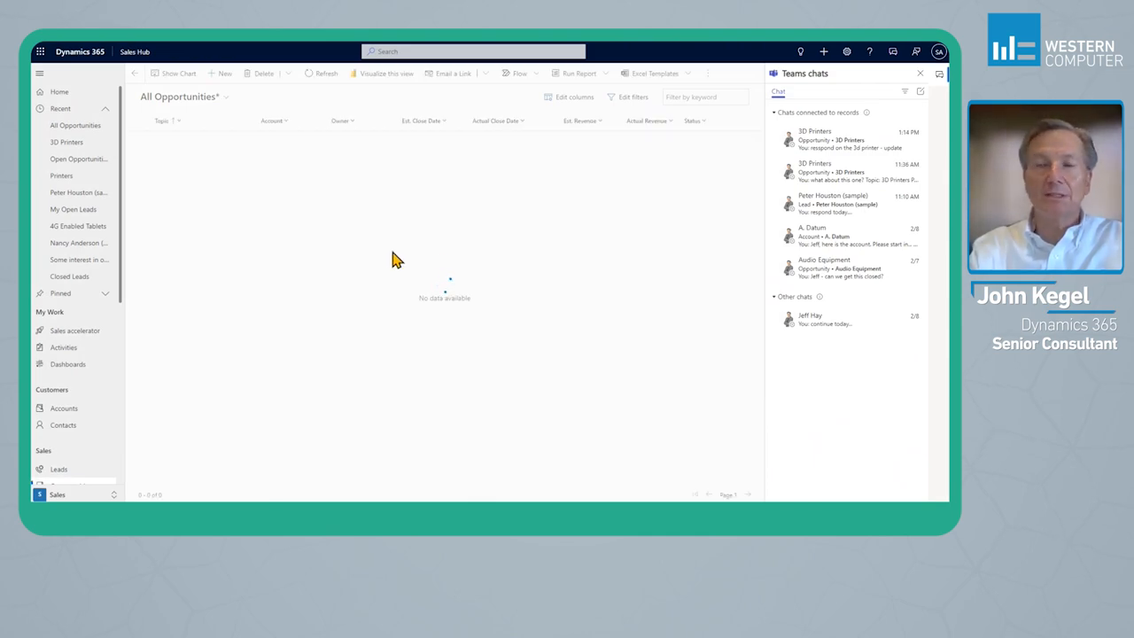
{"action": "left_click", "coordinate": [321, 73]}
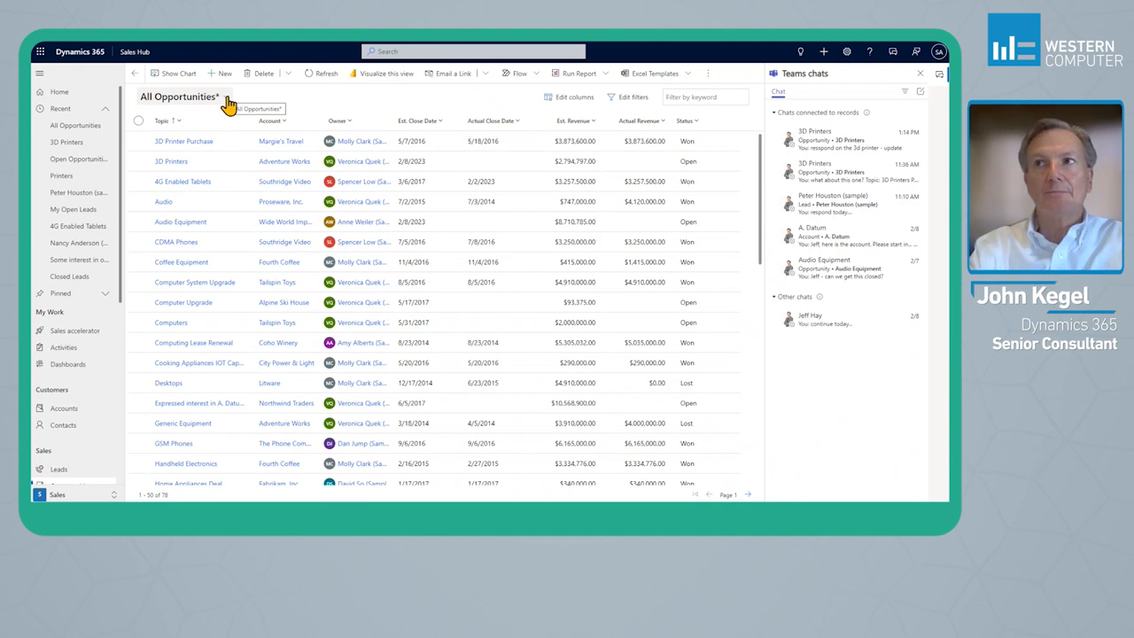
{"action": "left_click", "coordinate": [201, 97]}
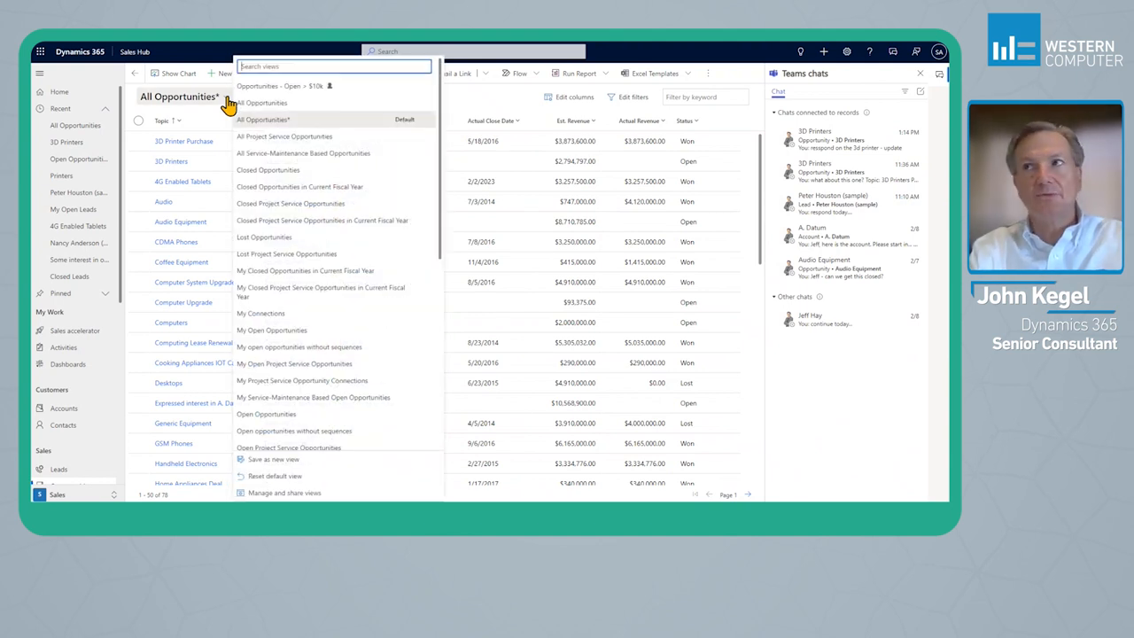
{"action": "mouse_move", "coordinate": [434, 169]}
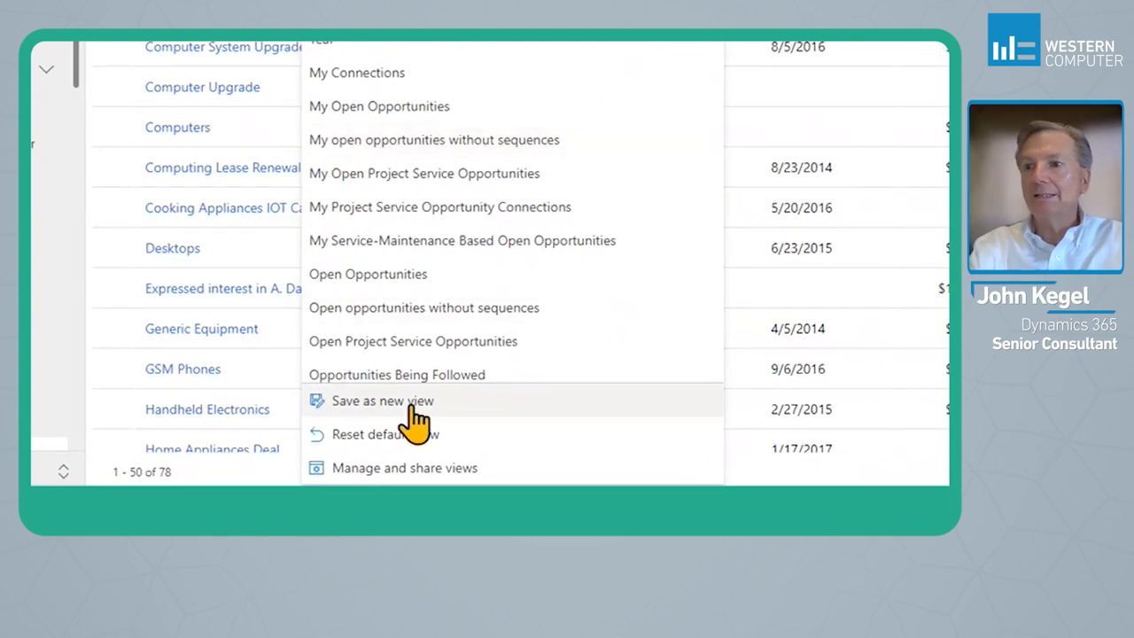
{"action": "mouse_move", "coordinate": [386, 421]}
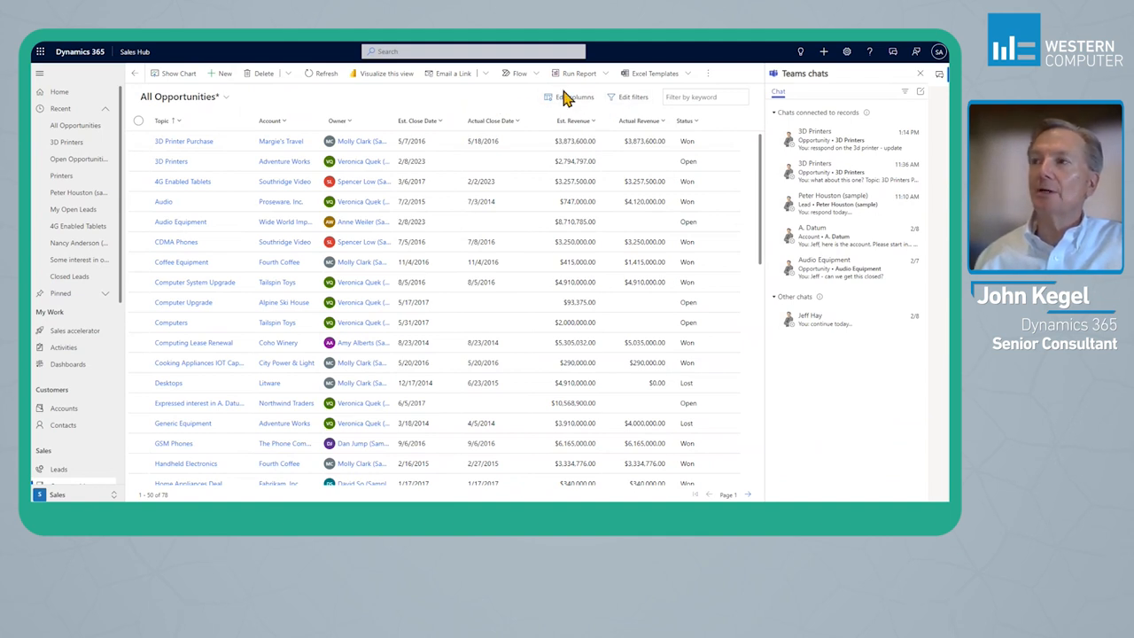
{"action": "mouse_move", "coordinate": [571, 96]}
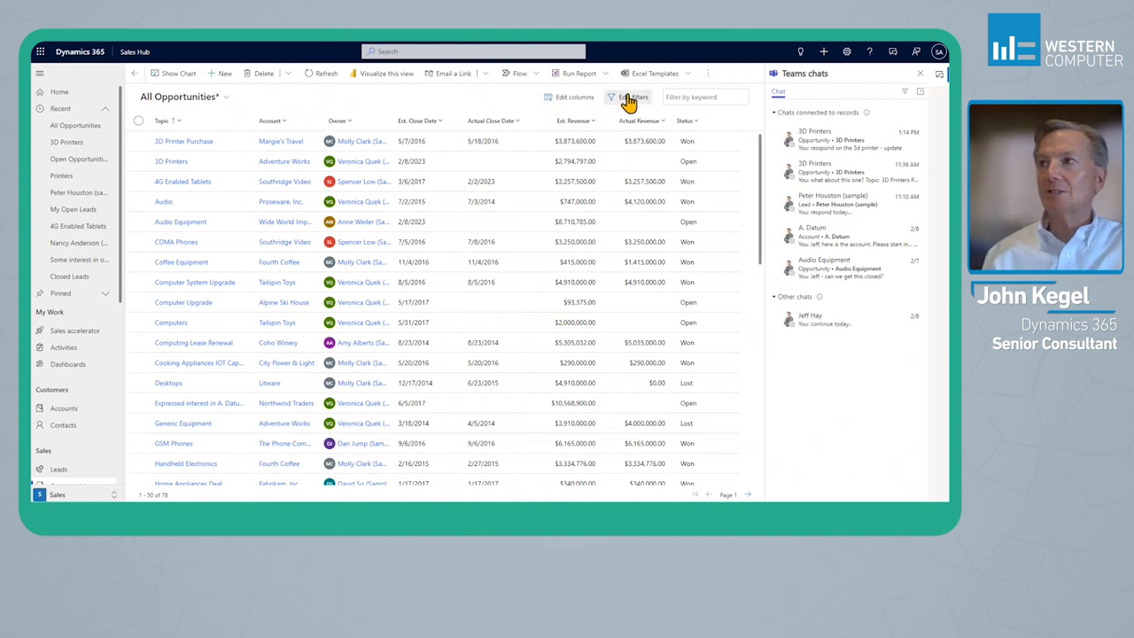
- Review the revenue filter without changes, then open the opportunity views list
{"action": "left_click", "coordinate": [630, 96]}
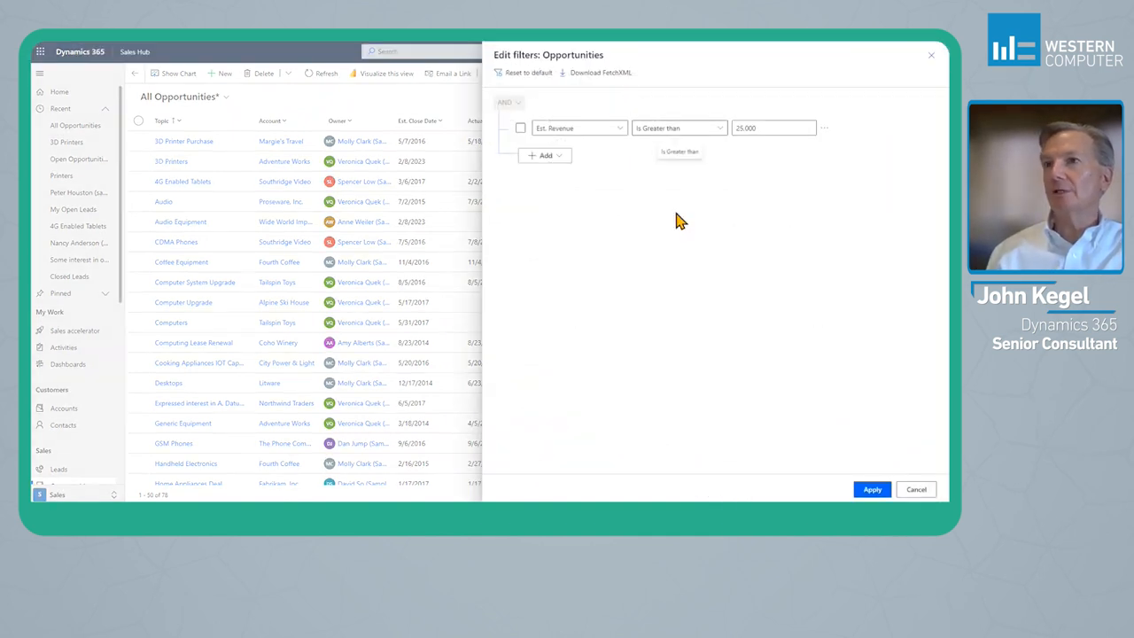
{"action": "left_click", "coordinate": [916, 489]}
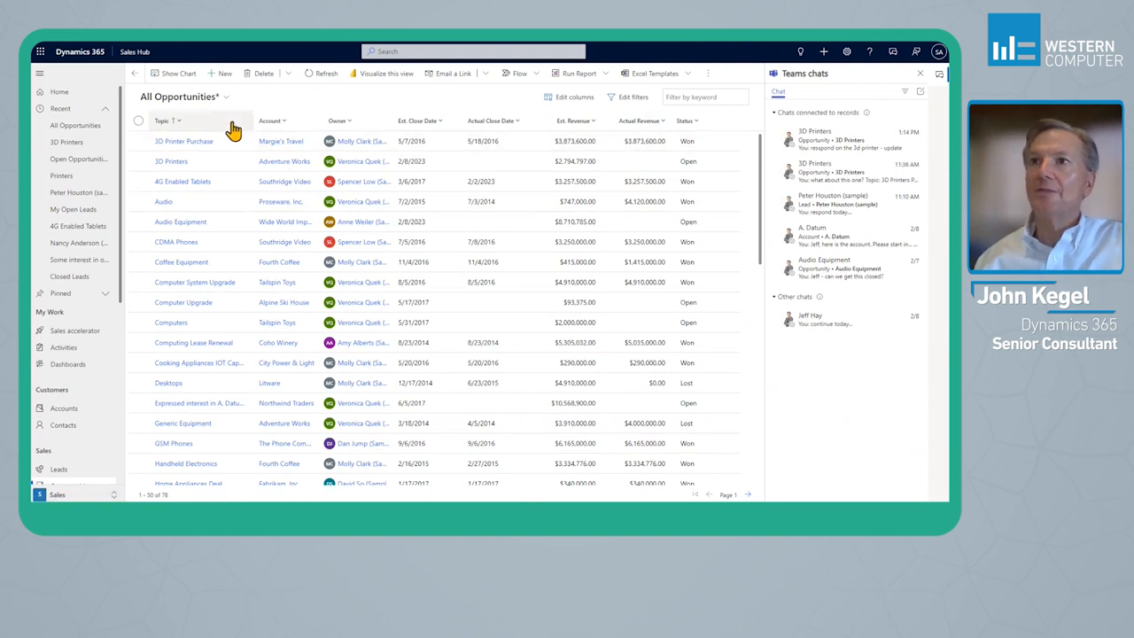
{"action": "left_click", "coordinate": [218, 97]}
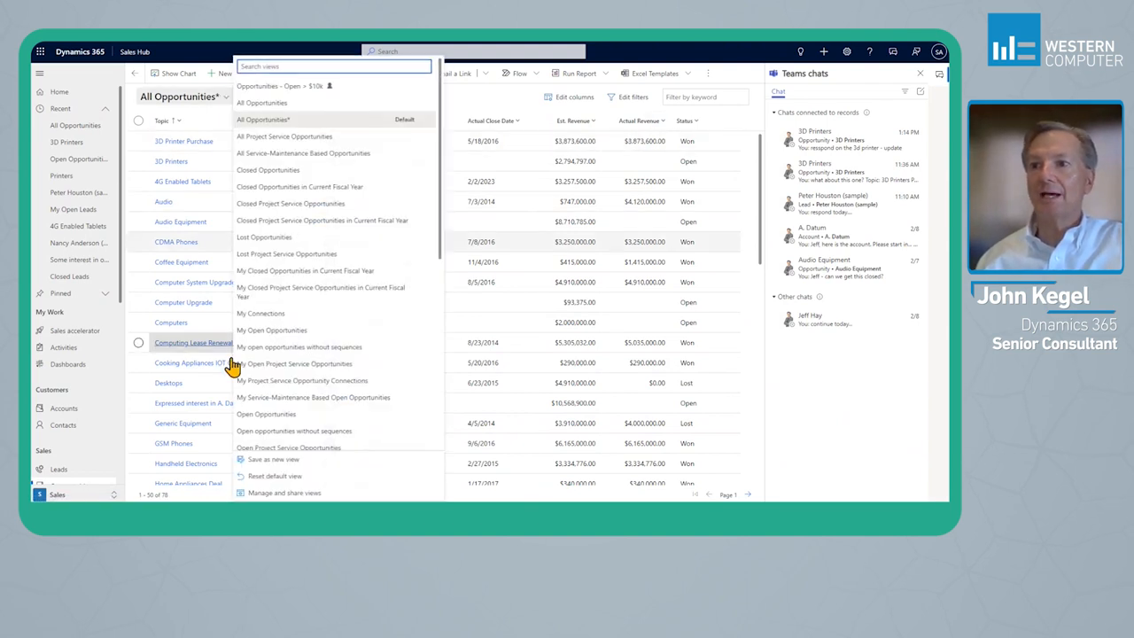